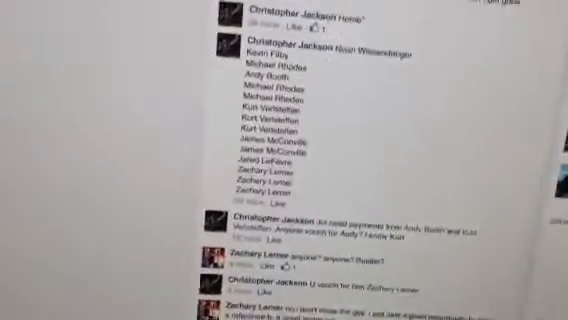
Step: Reshuffle the fifteen Facebook-thread names again for the sixth randomization
scroll(down, 3)
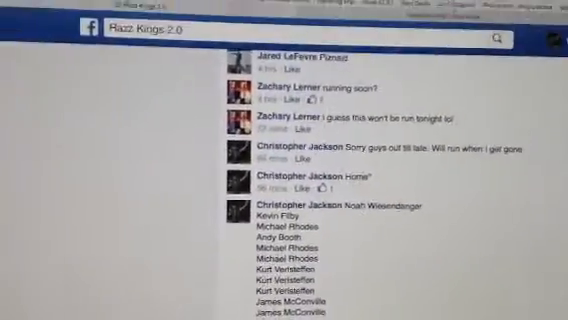
scroll(down, 3)
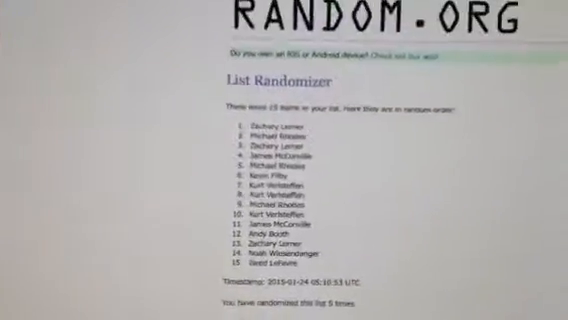
scroll(down, 3)
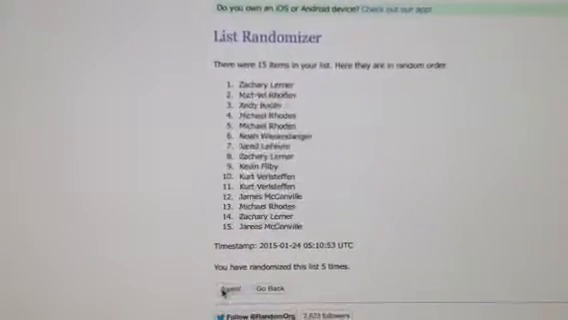
click(230, 293)
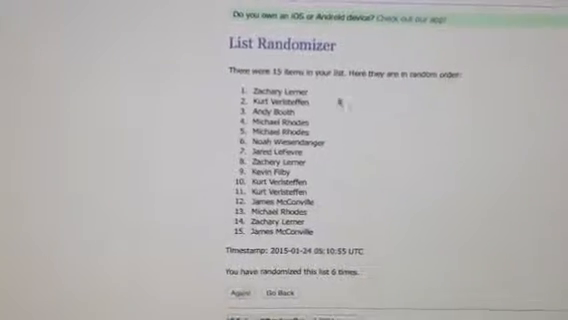